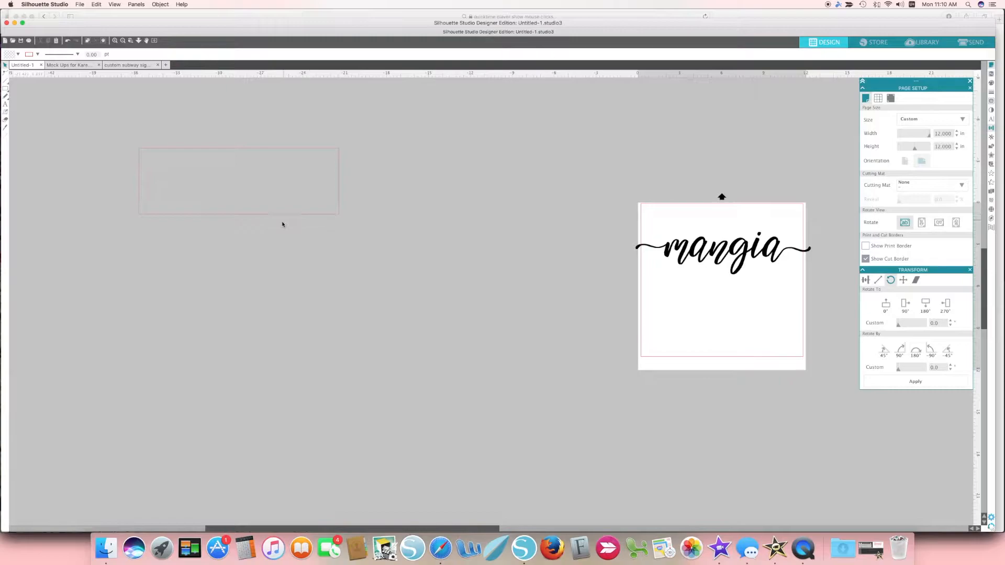
- Resize the outline rectangle to 15 in wide by 4.5 in tall via the Transform Scale panel
{"action": "left_click", "coordinate": [239, 179]}
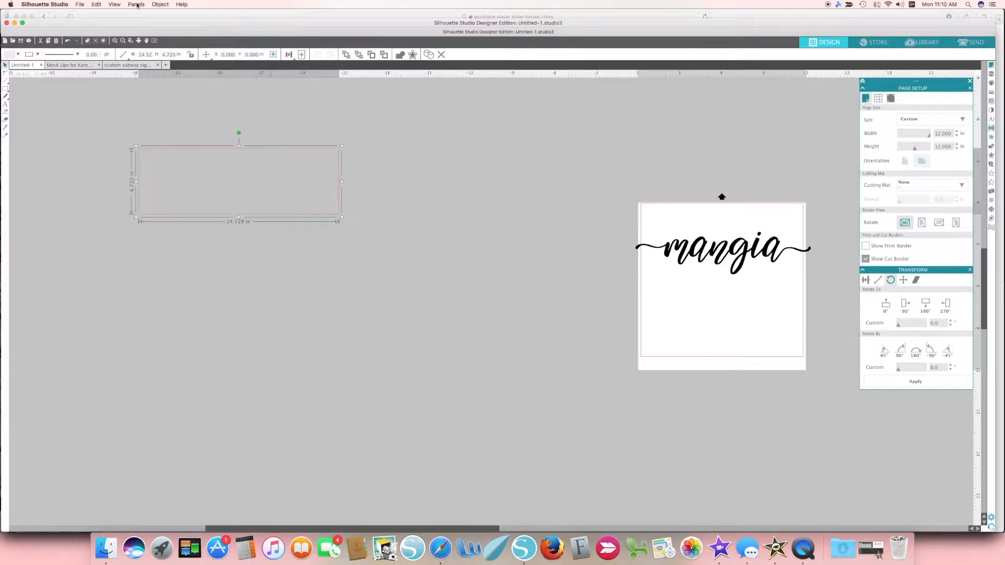
{"action": "left_click", "coordinate": [136, 4]}
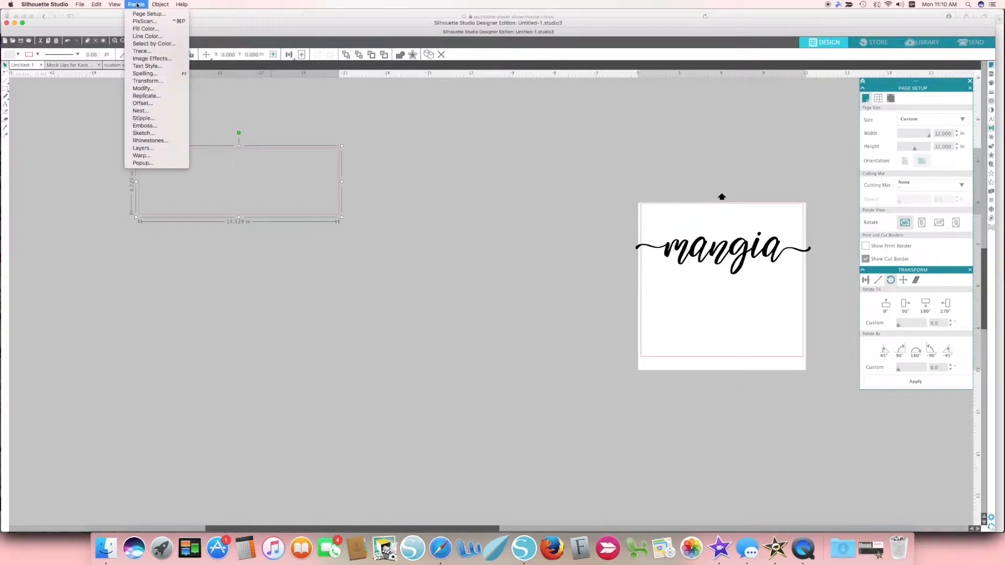
{"action": "mouse_move", "coordinate": [147, 80]}
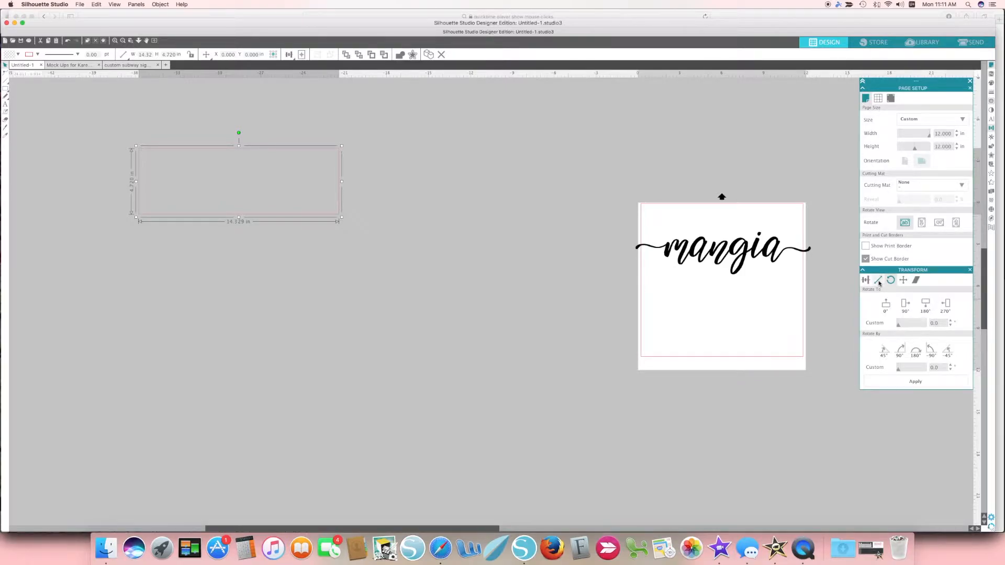
{"action": "left_click", "coordinate": [878, 281]}
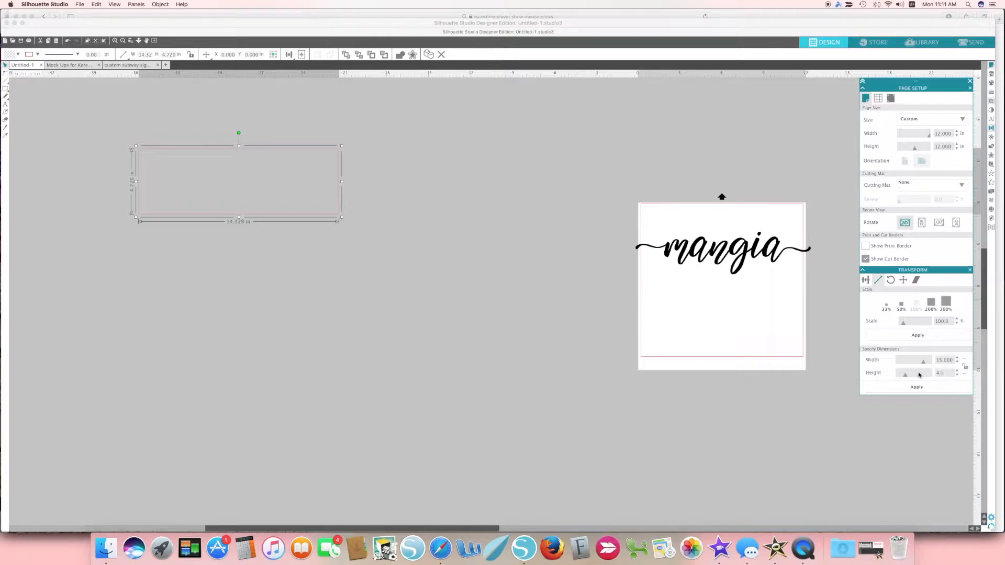
{"action": "left_click", "coordinate": [916, 386]}
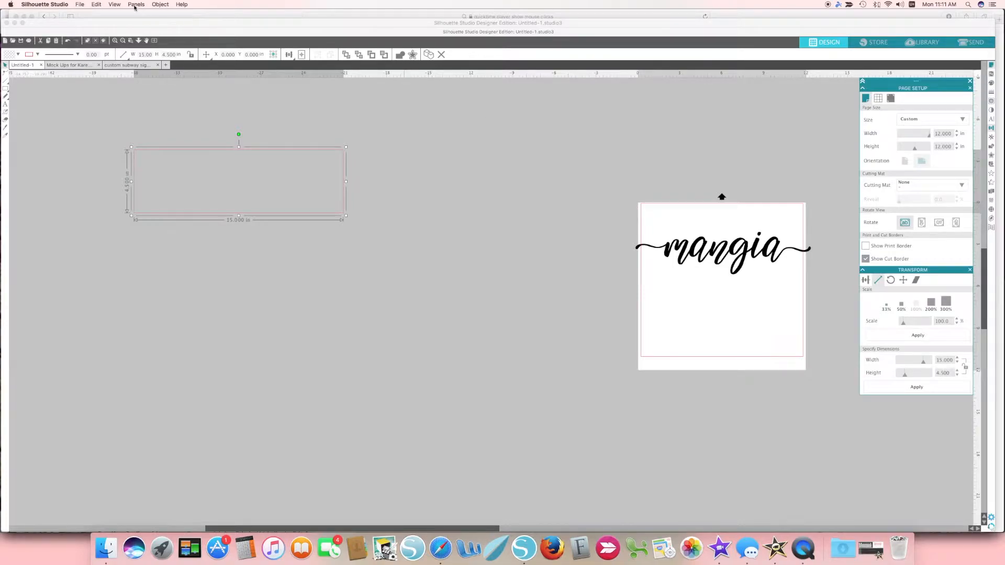
- Fill the 15 x 4.5 in rectangle solid white from the Fill Color panel
{"action": "left_click", "coordinate": [136, 4]}
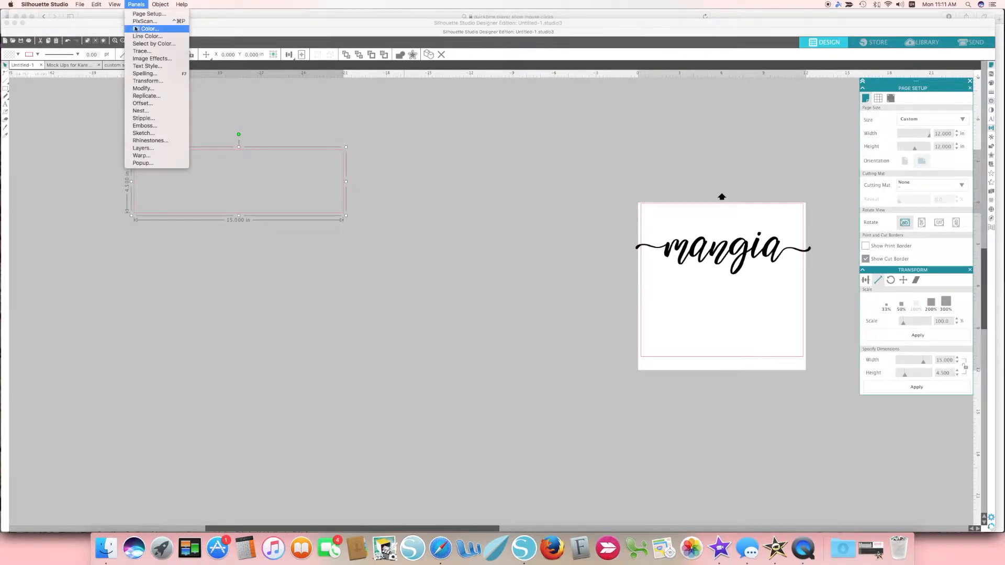
{"action": "left_click", "coordinate": [649, 165]}
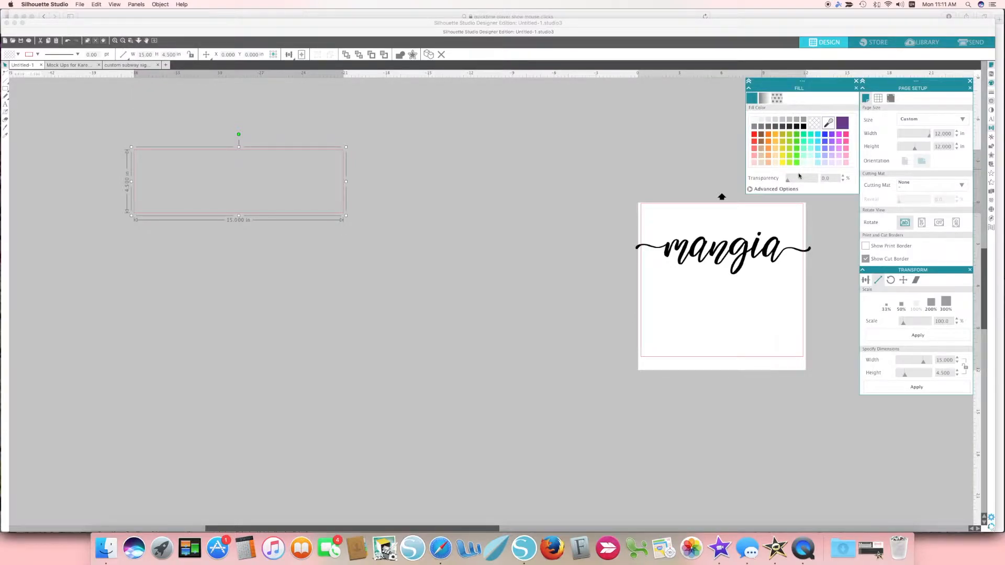
{"action": "left_click", "coordinate": [753, 124]}
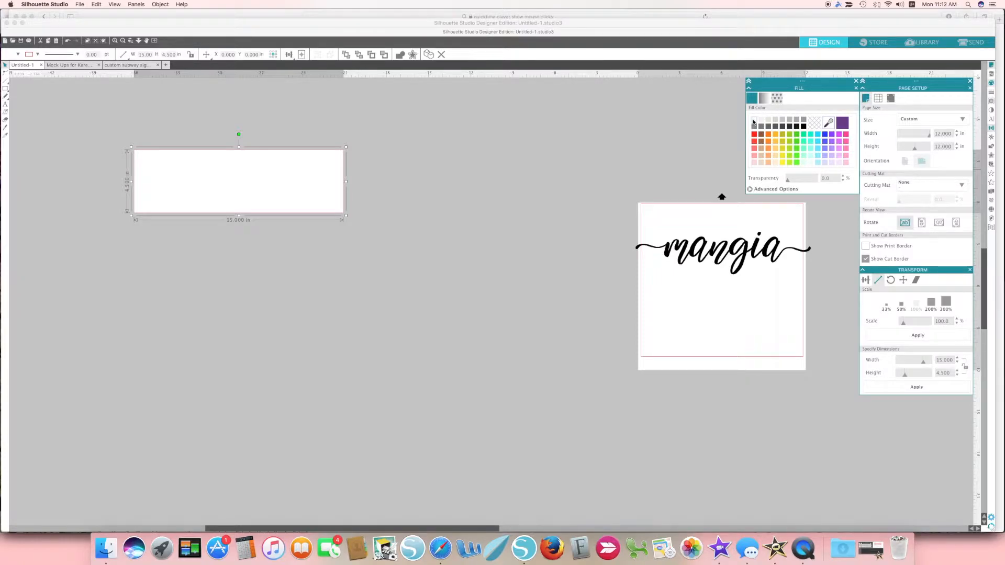
- Move the 'mangia' script off the page onto the rectangle and bring it to front
{"action": "left_click", "coordinate": [611, 266]}
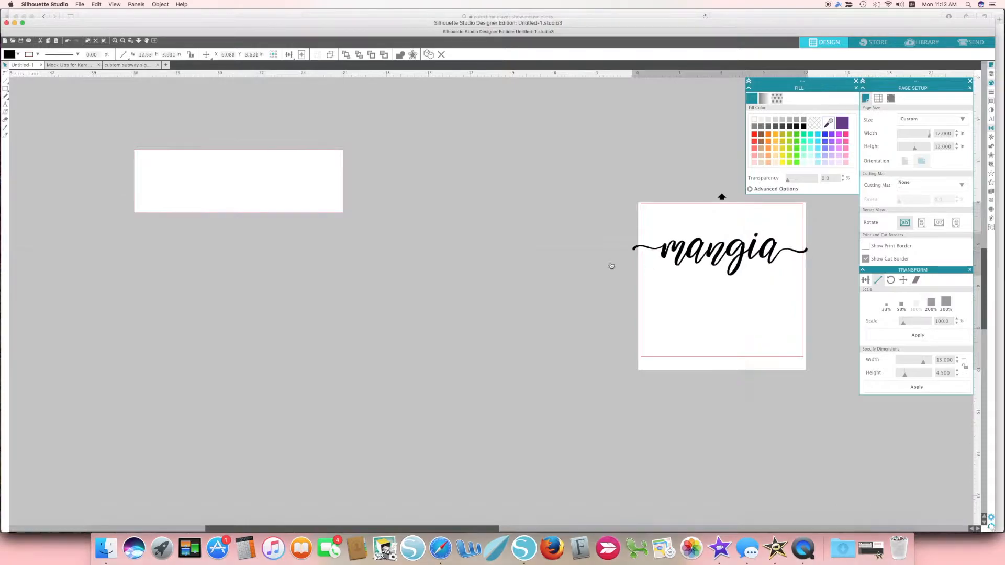
{"action": "left_click_drag", "start_coordinate": [721, 247], "coordinate": [250, 238]}
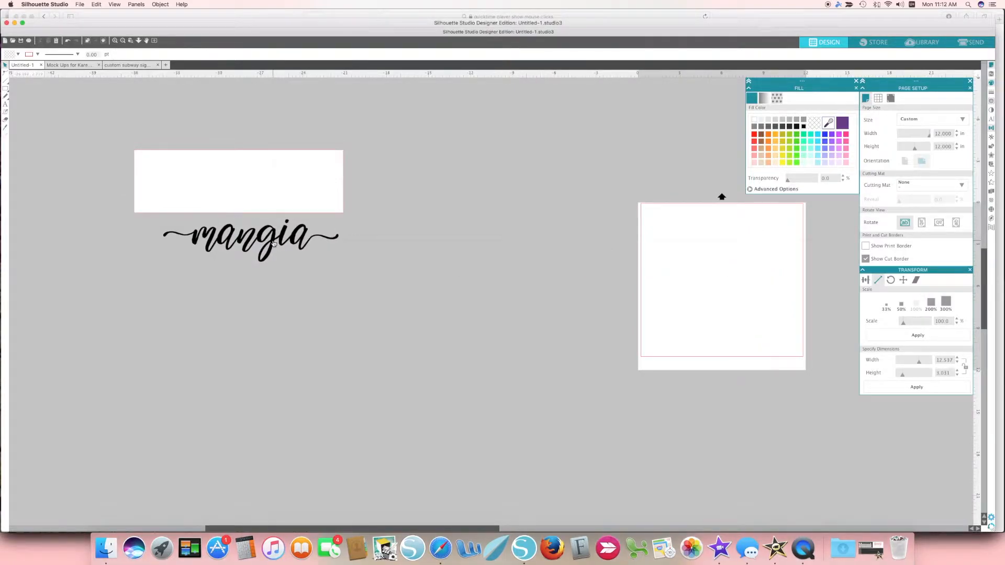
{"action": "left_click", "coordinate": [250, 235]}
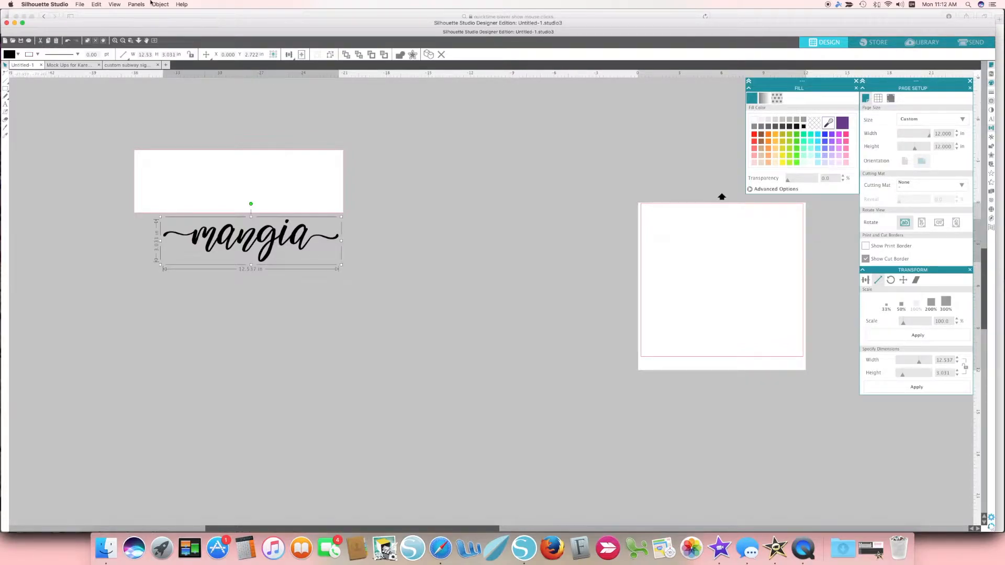
{"action": "left_click", "coordinate": [160, 4]}
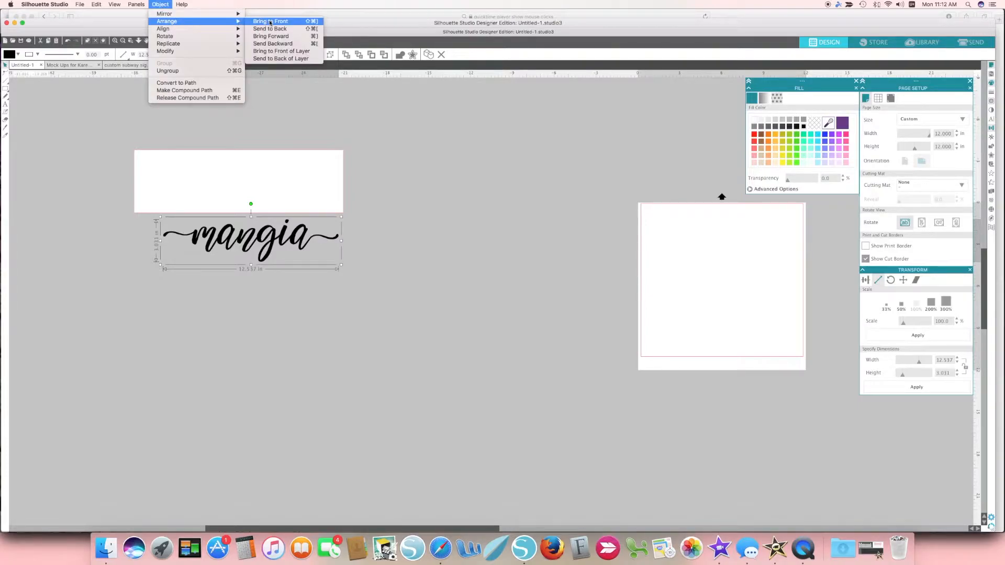
{"action": "left_click", "coordinate": [270, 21]}
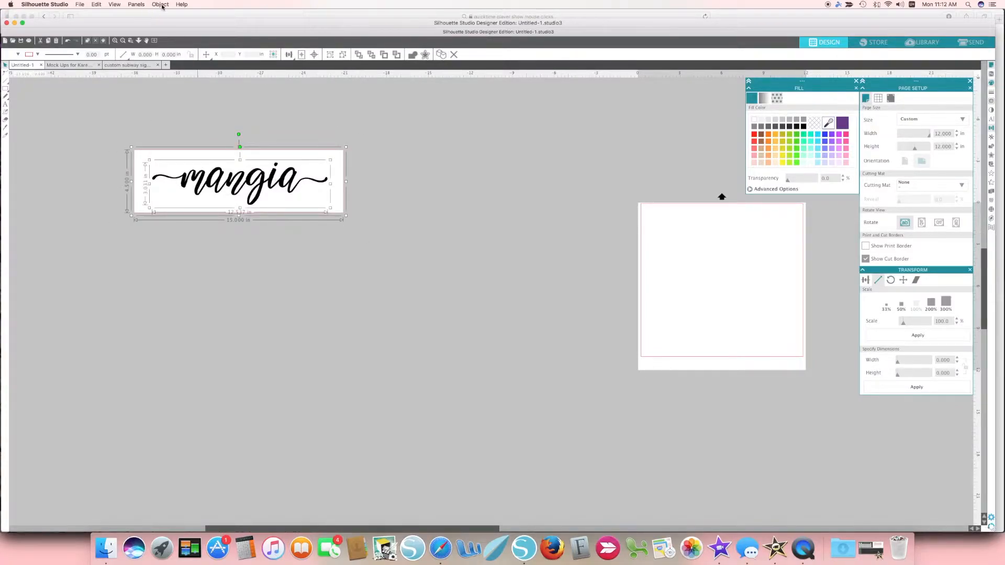
- Centre-align the 'mangia' script within the white rectangle
{"action": "left_click", "coordinate": [159, 4]}
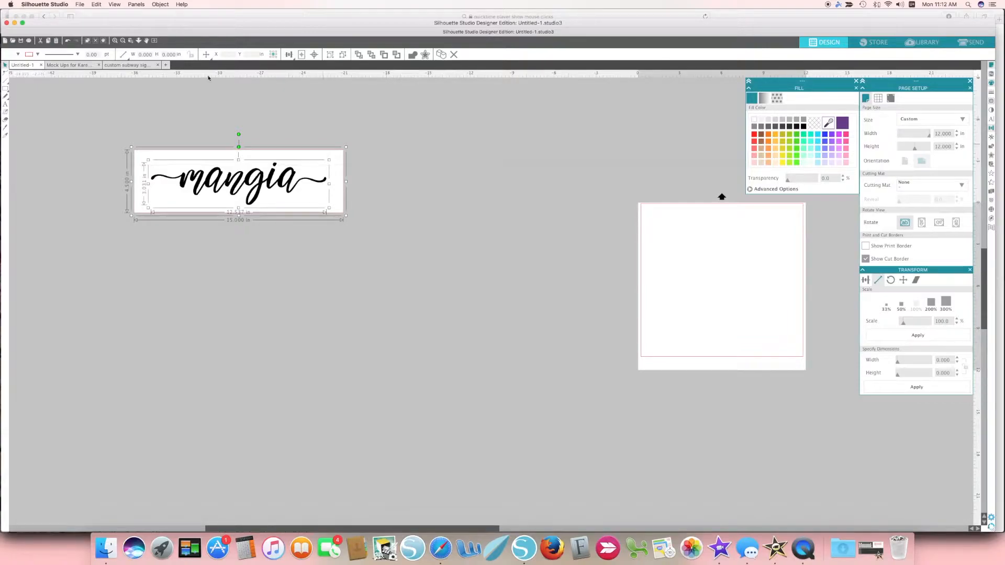
{"action": "left_click", "coordinate": [160, 4]}
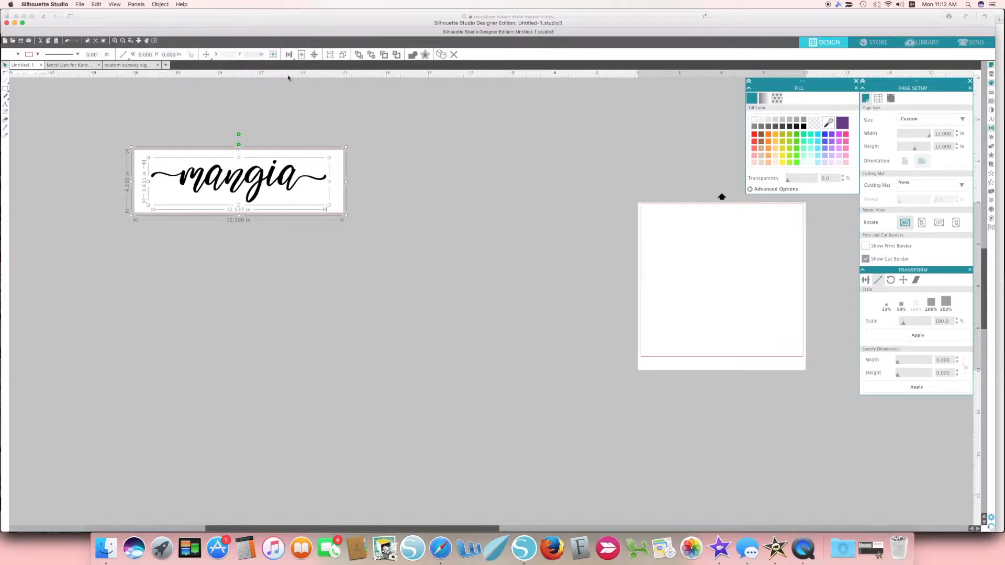
{"action": "left_click", "coordinate": [436, 165]}
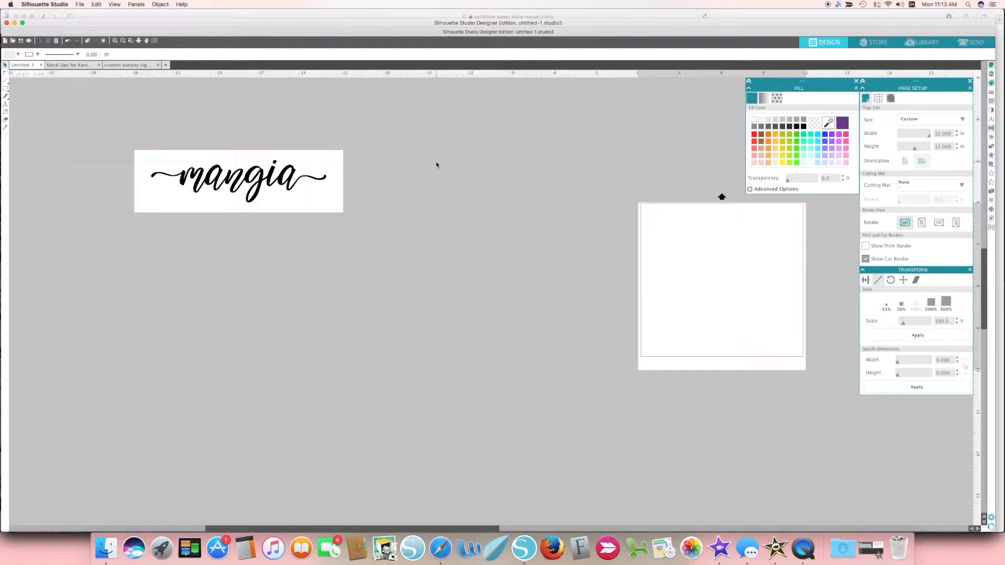
{"action": "mouse_move", "coordinate": [336, 130]}
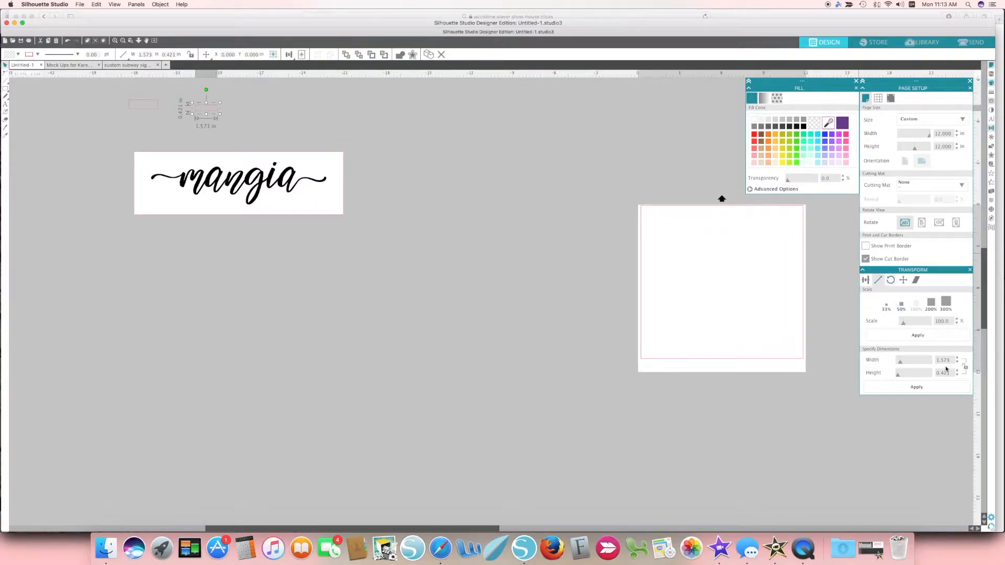
- Set the new thin rectangle's width to 12 inches in the Transform panel
{"action": "left_click", "coordinate": [942, 373]}
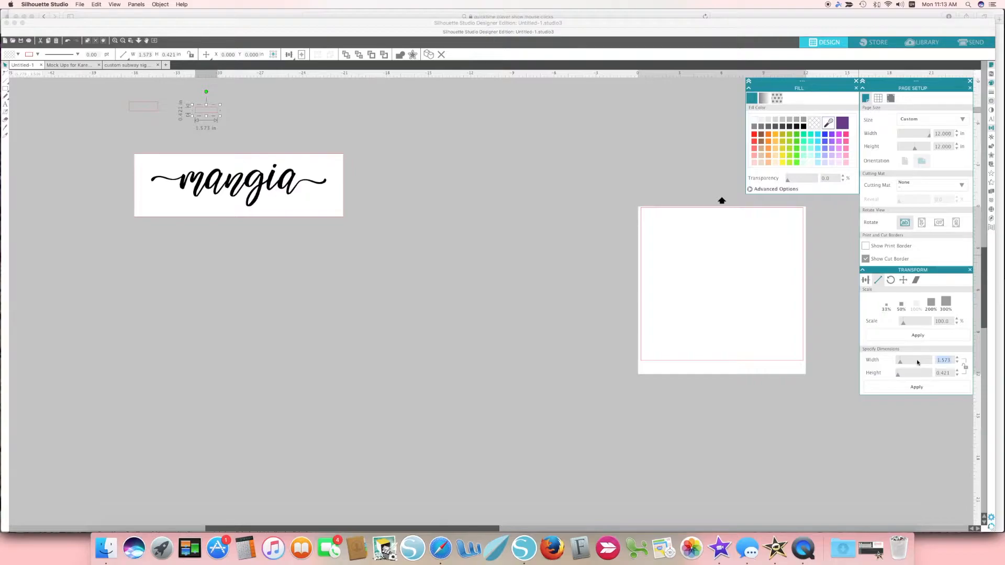
{"action": "type", "text": "12"}
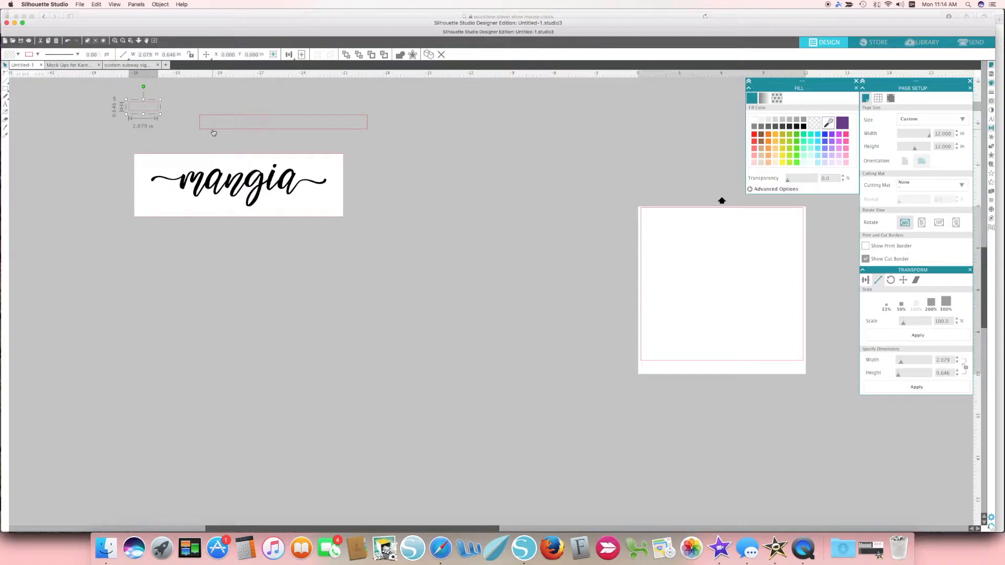
{"action": "mouse_move", "coordinate": [163, 127]}
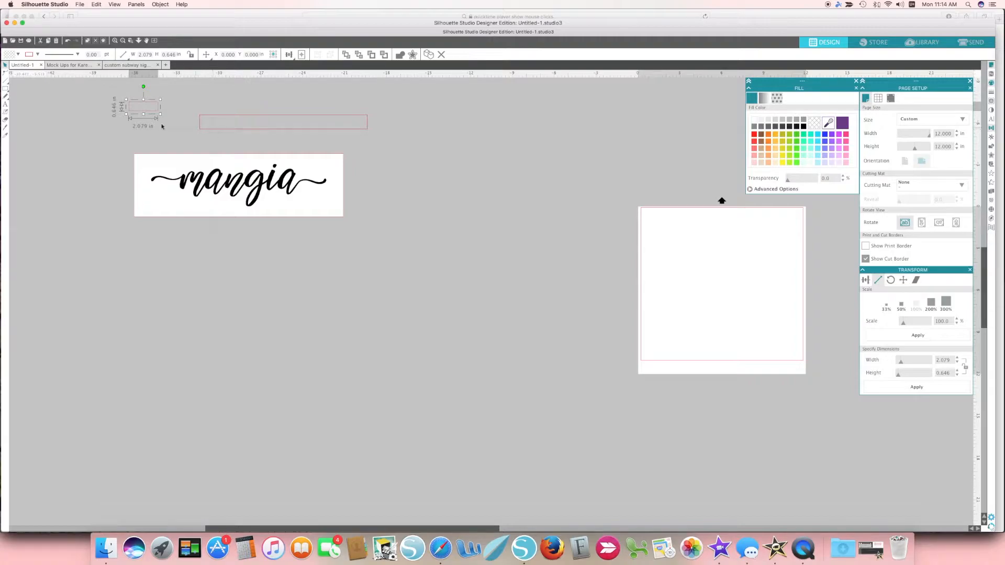
{"action": "mouse_move", "coordinate": [767, 321]}
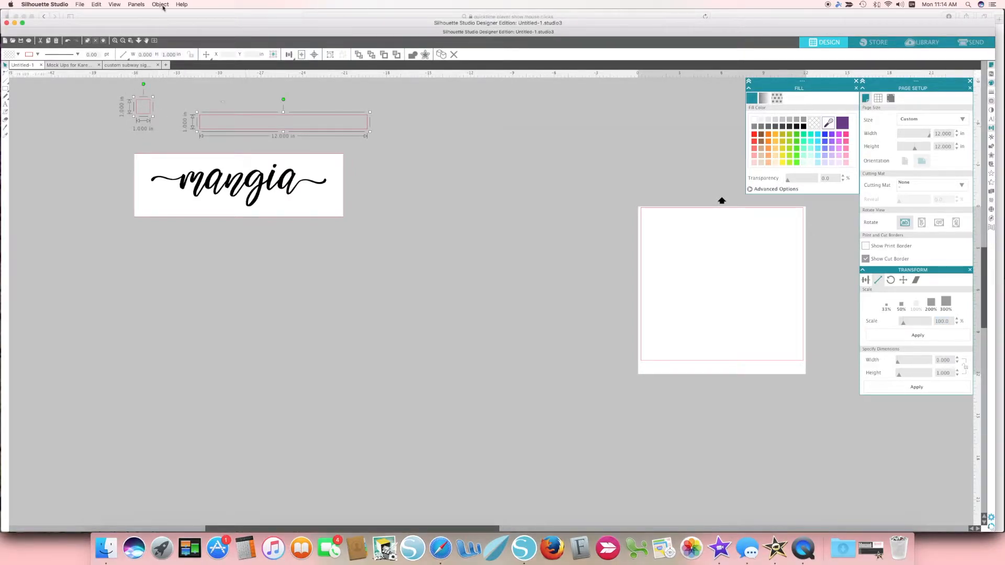
- Centre the small square on the thin rectangle with Object > Align
{"action": "left_click", "coordinate": [161, 4]}
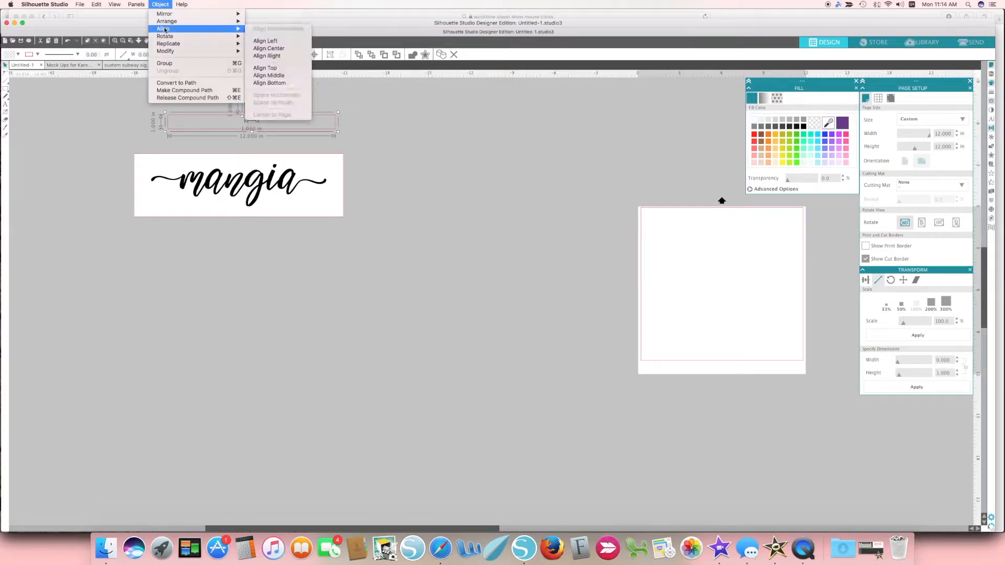
{"action": "left_click", "coordinate": [269, 76]}
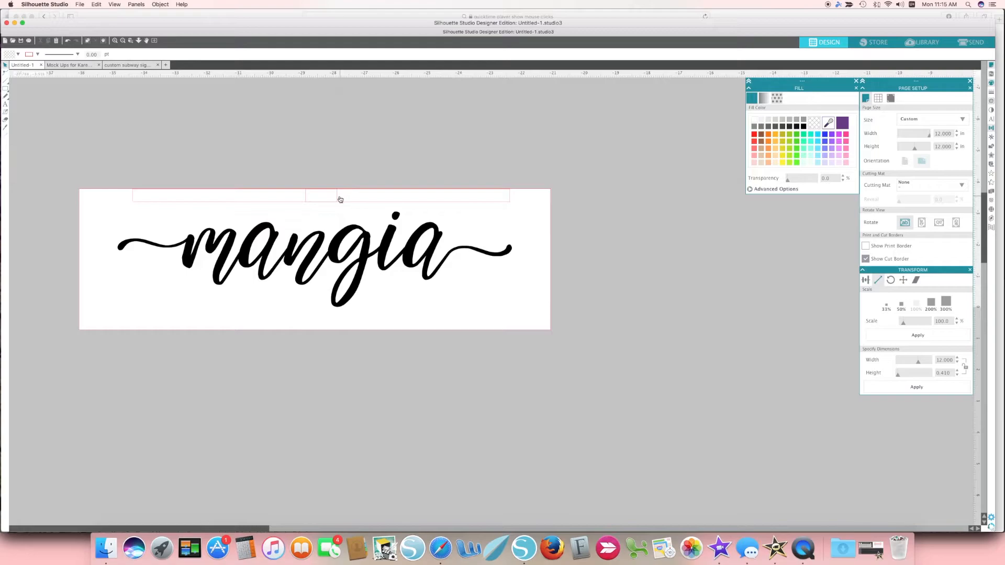
{"action": "left_click", "coordinate": [320, 196]}
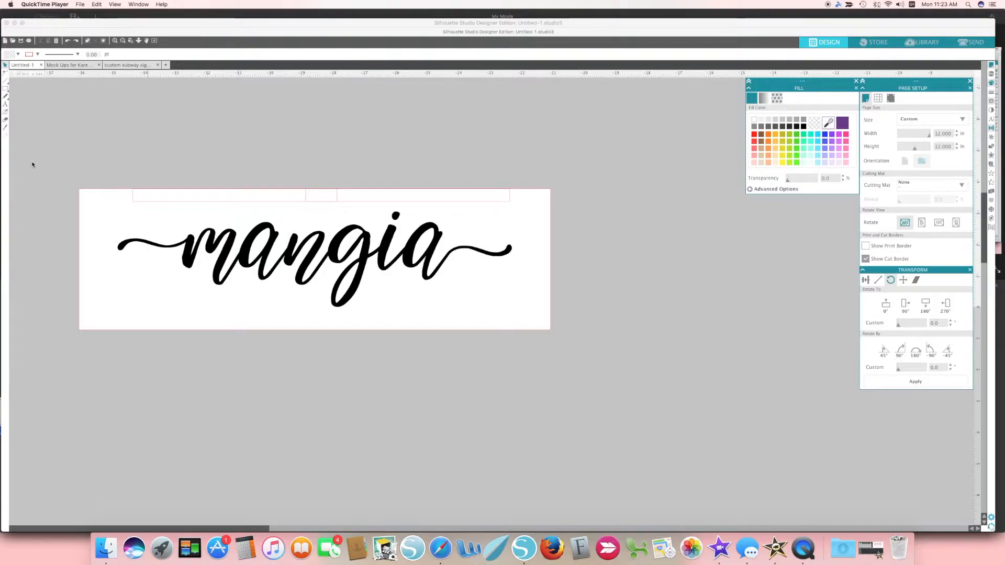
{"action": "mouse_move", "coordinate": [81, 161]}
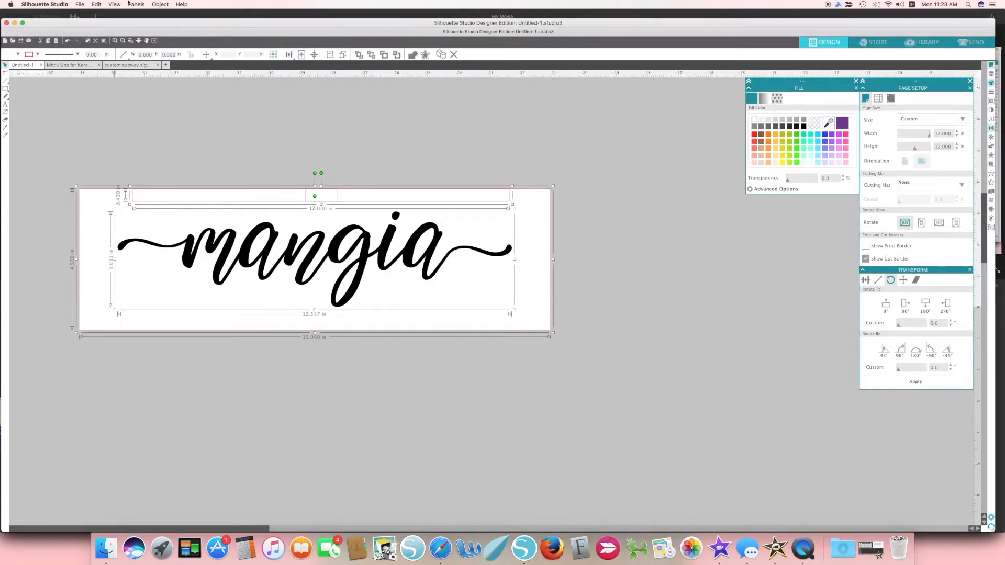
{"action": "left_click", "coordinate": [159, 4]}
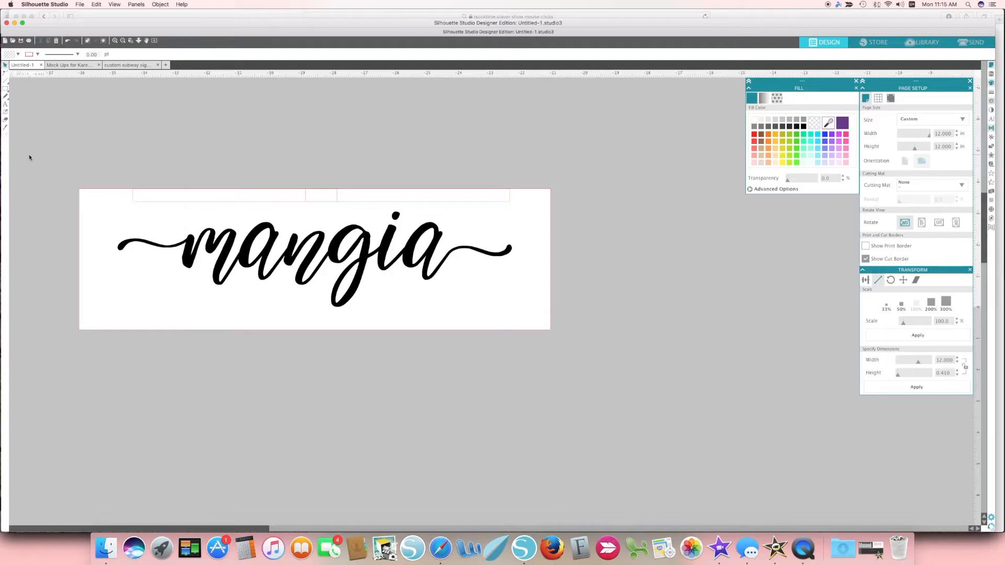
- Delete the white backing and group the script with its top registration rectangle
{"action": "left_click", "coordinate": [314, 259]}
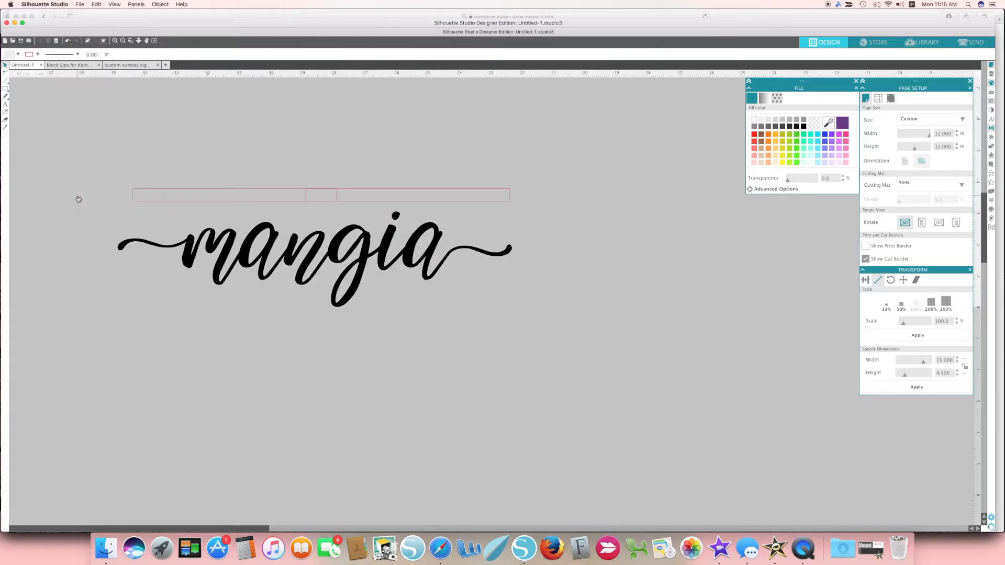
{"action": "left_click", "coordinate": [314, 247]}
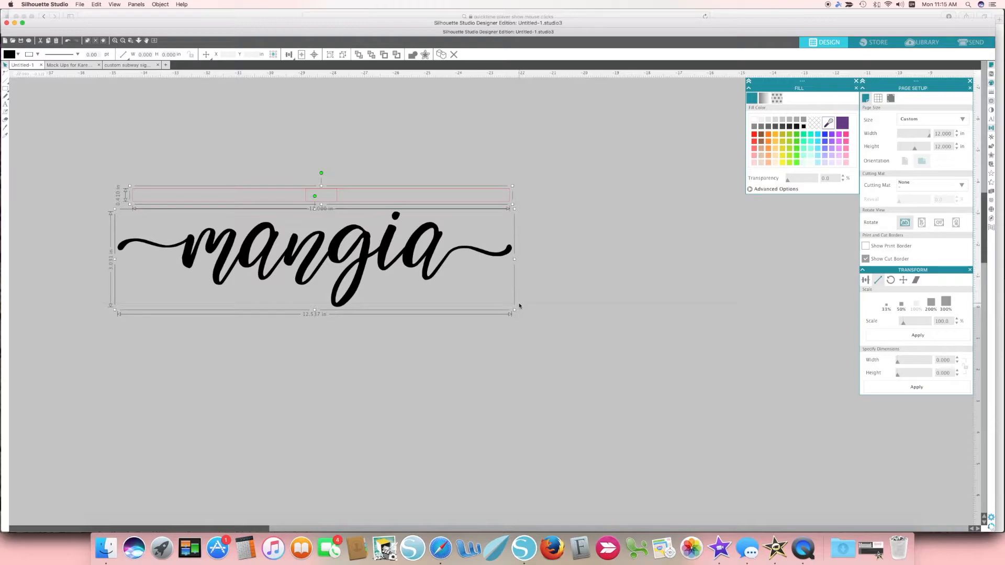
{"action": "mouse_move", "coordinate": [544, 307]}
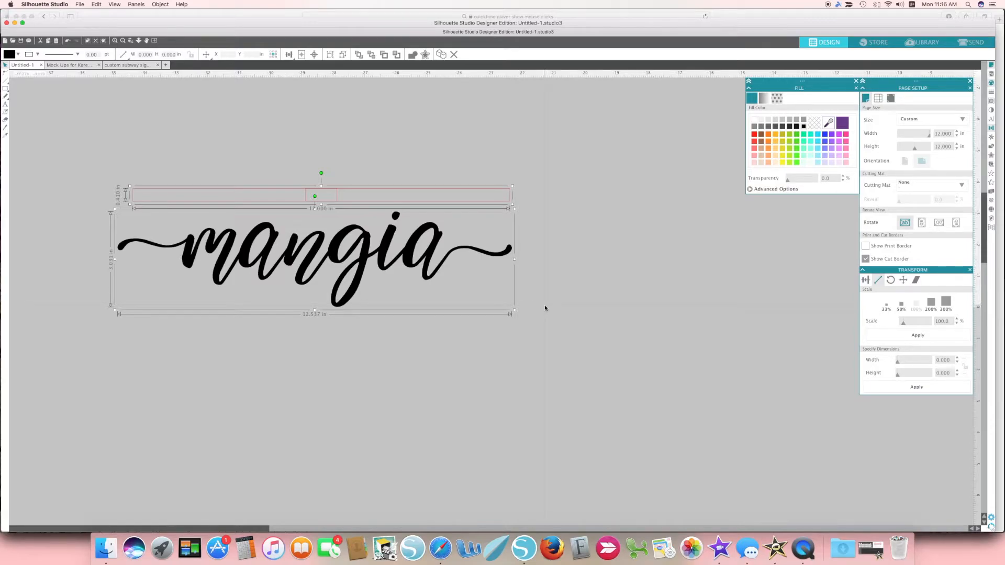
{"action": "left_click", "coordinate": [329, 54]}
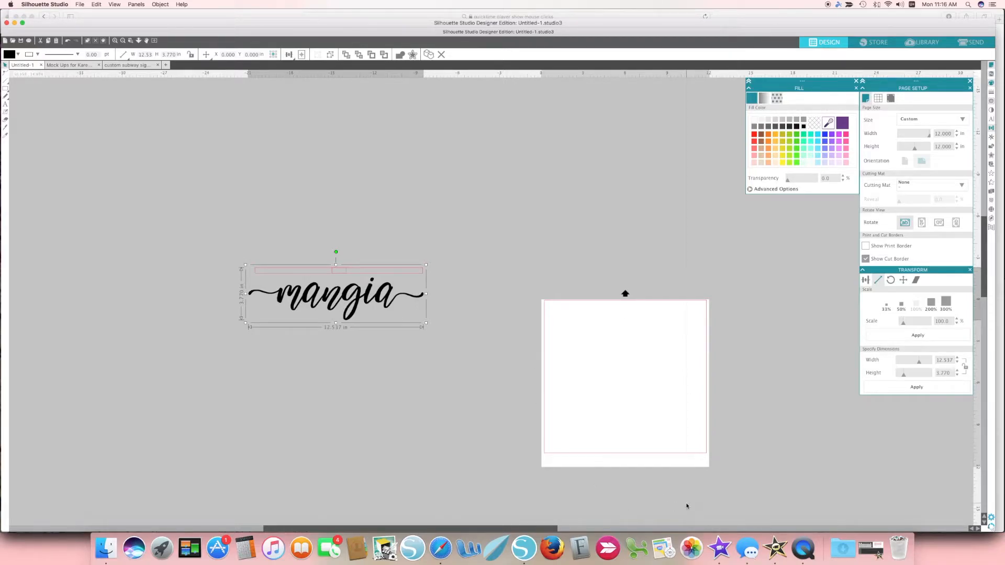
{"action": "mouse_move", "coordinate": [328, 331]}
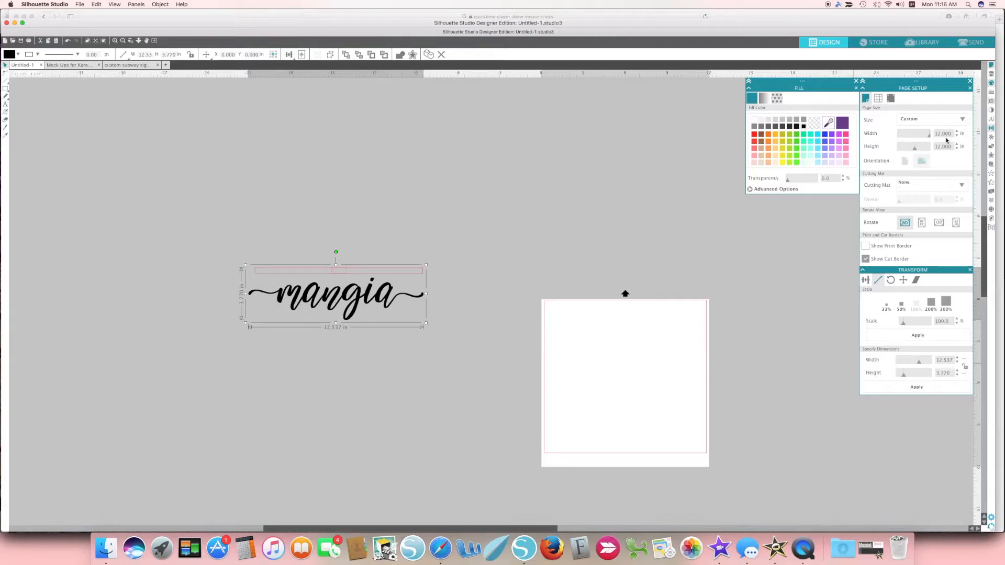
- Set page height to 18 in, place the mangia group on the page and rotate it 90°
{"action": "left_click", "coordinate": [942, 145]}
{"action": "type", "text": "18.000"}
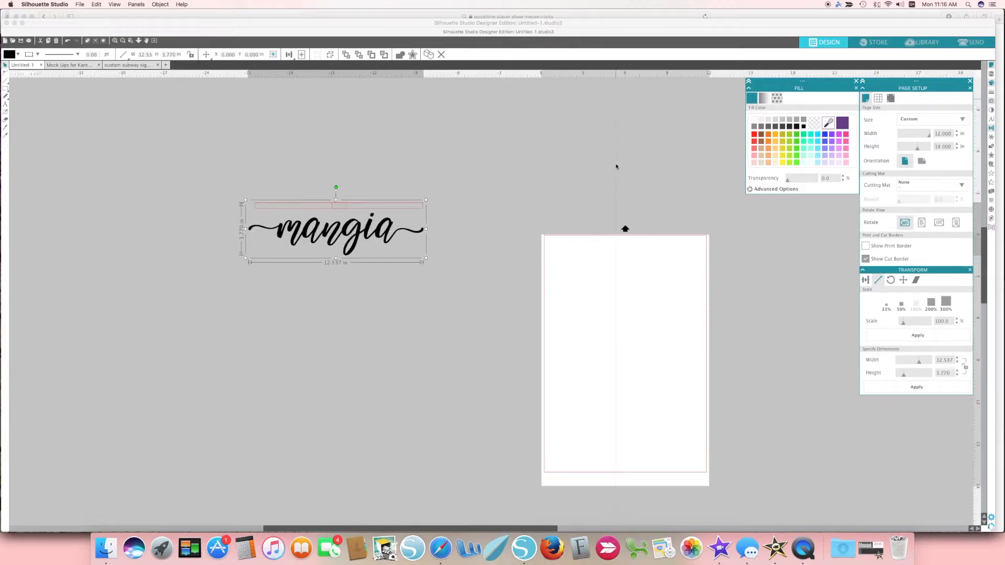
{"action": "left_click_drag", "start_coordinate": [335, 230], "coordinate": [505, 274]}
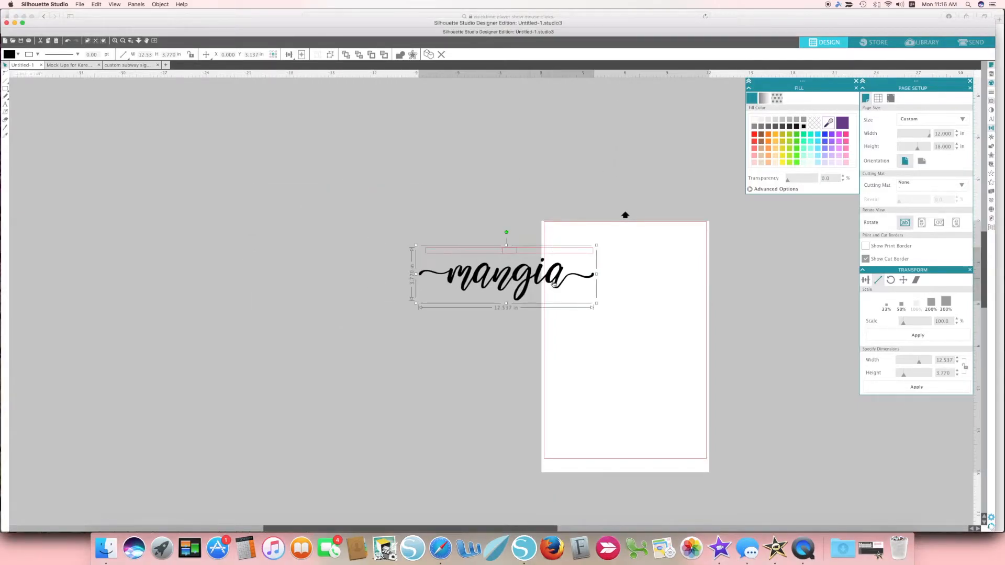
{"action": "left_click_drag", "start_coordinate": [507, 274], "coordinate": [627, 282]}
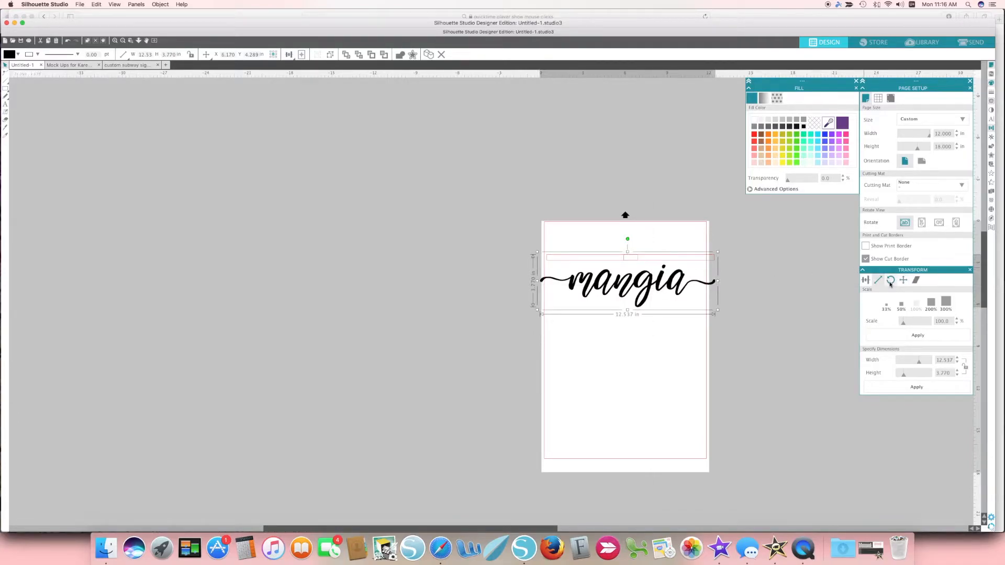
{"action": "left_click", "coordinate": [889, 280]}
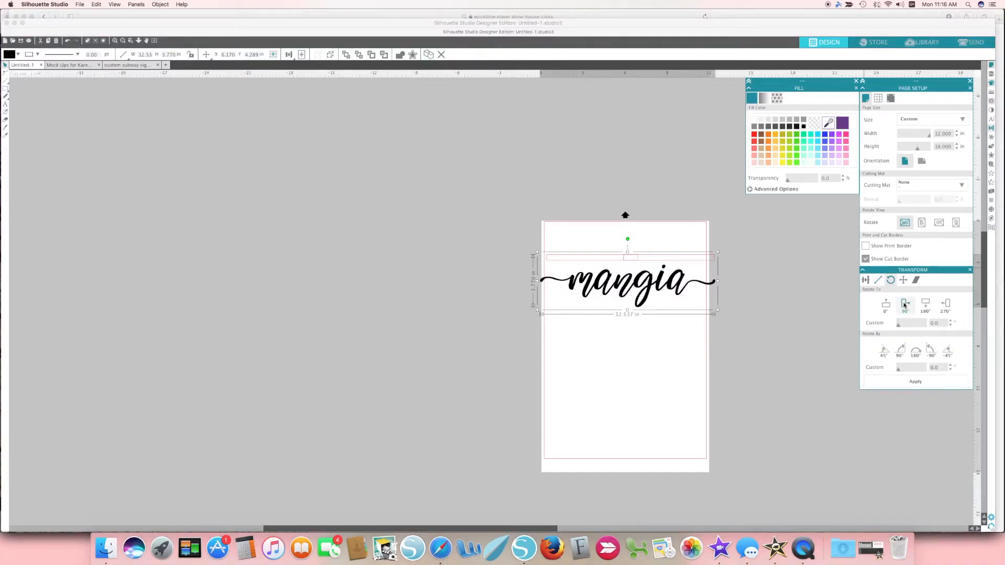
{"action": "left_click", "coordinate": [904, 306]}
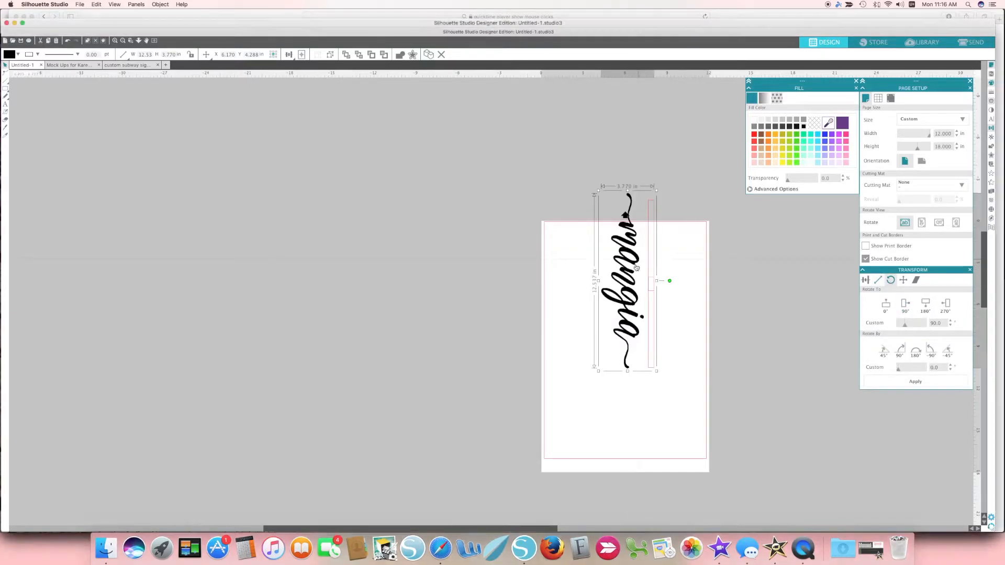